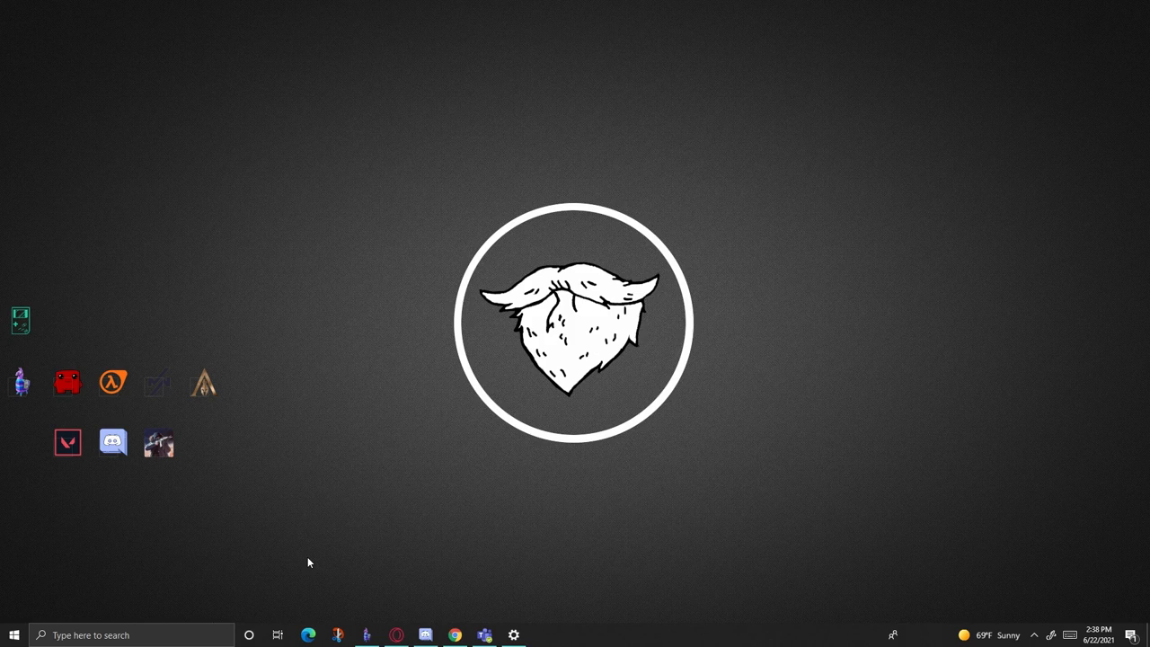
mouse_move(403, 564)
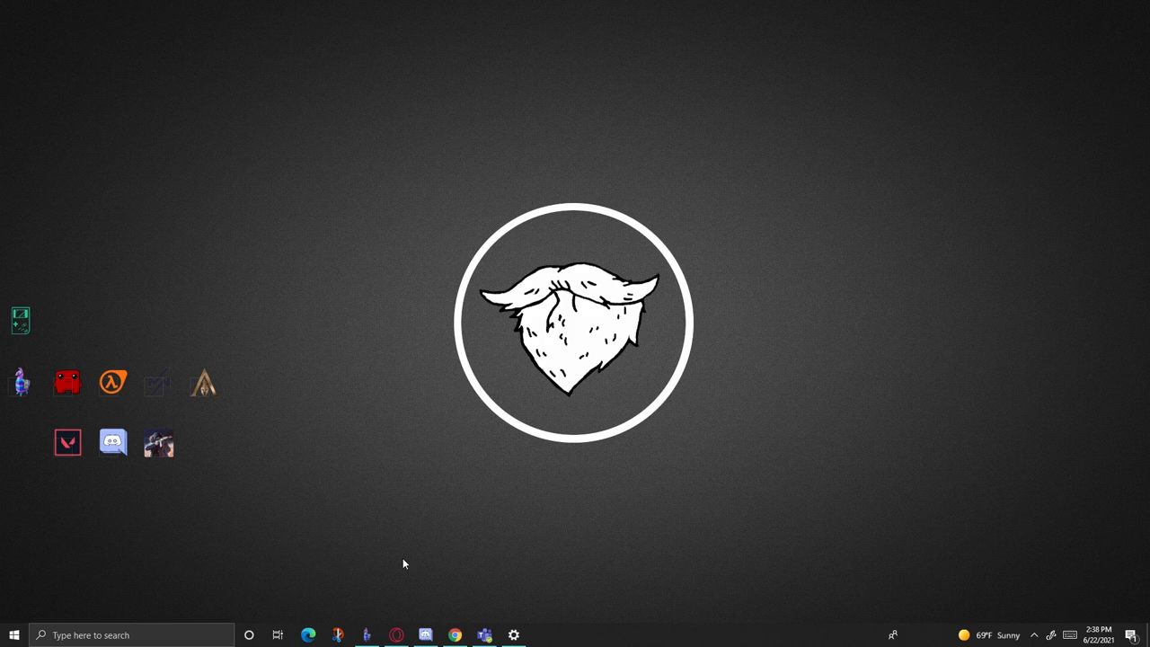
mouse_move(995, 622)
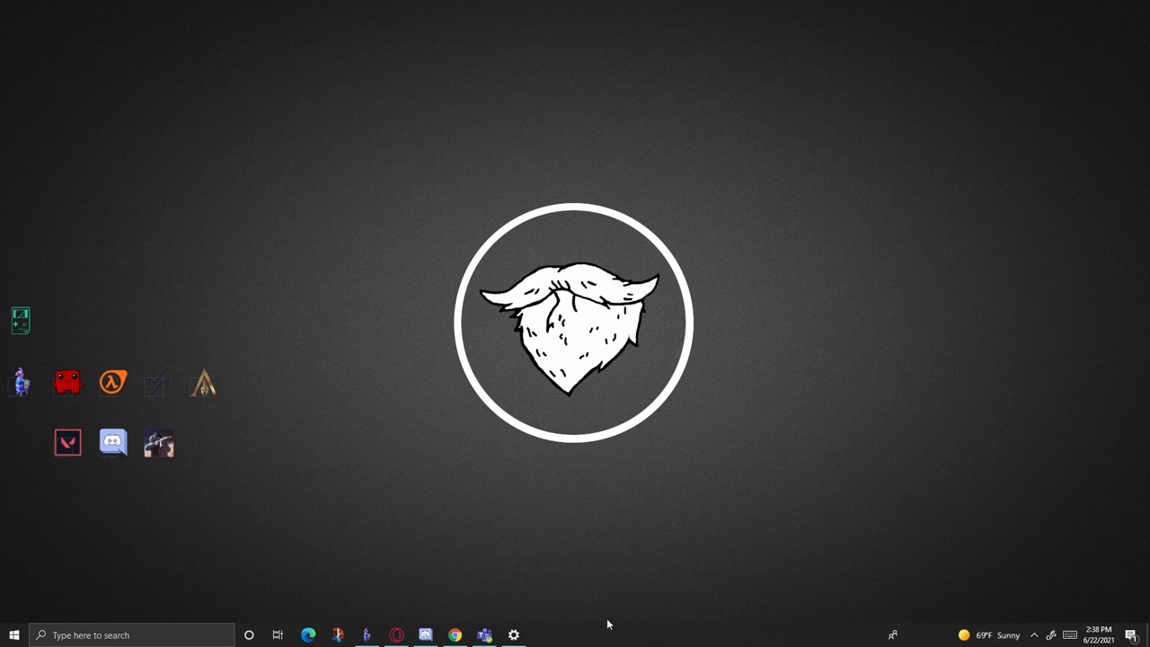
mouse_move(474, 471)
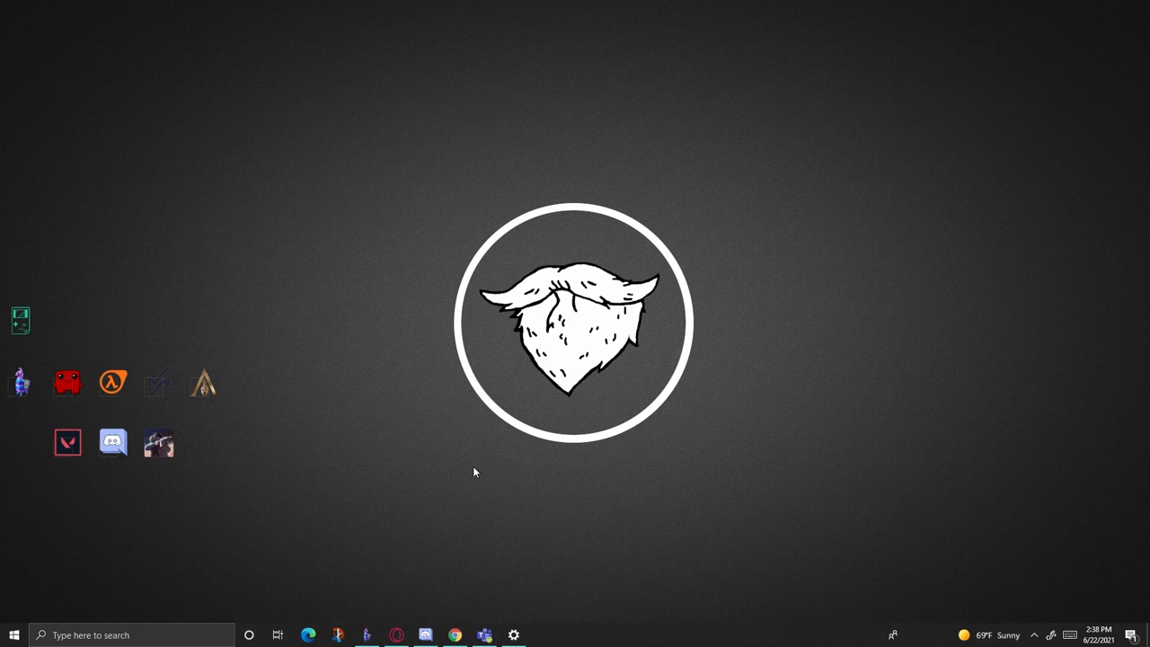
mouse_move(489, 480)
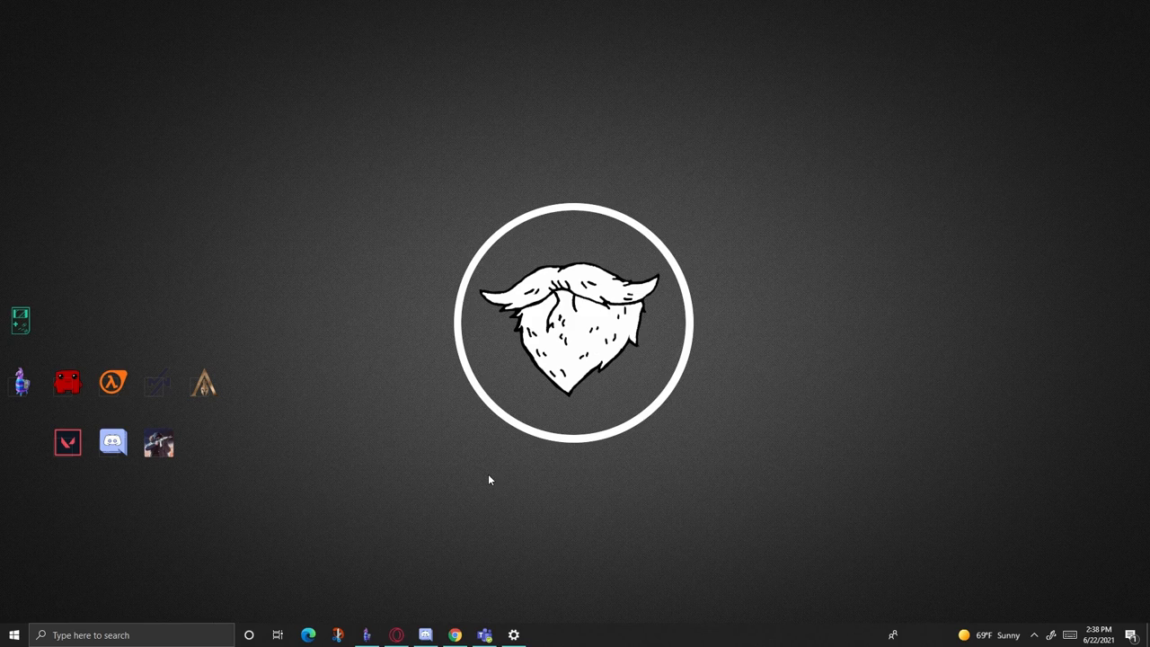
mouse_move(571, 510)
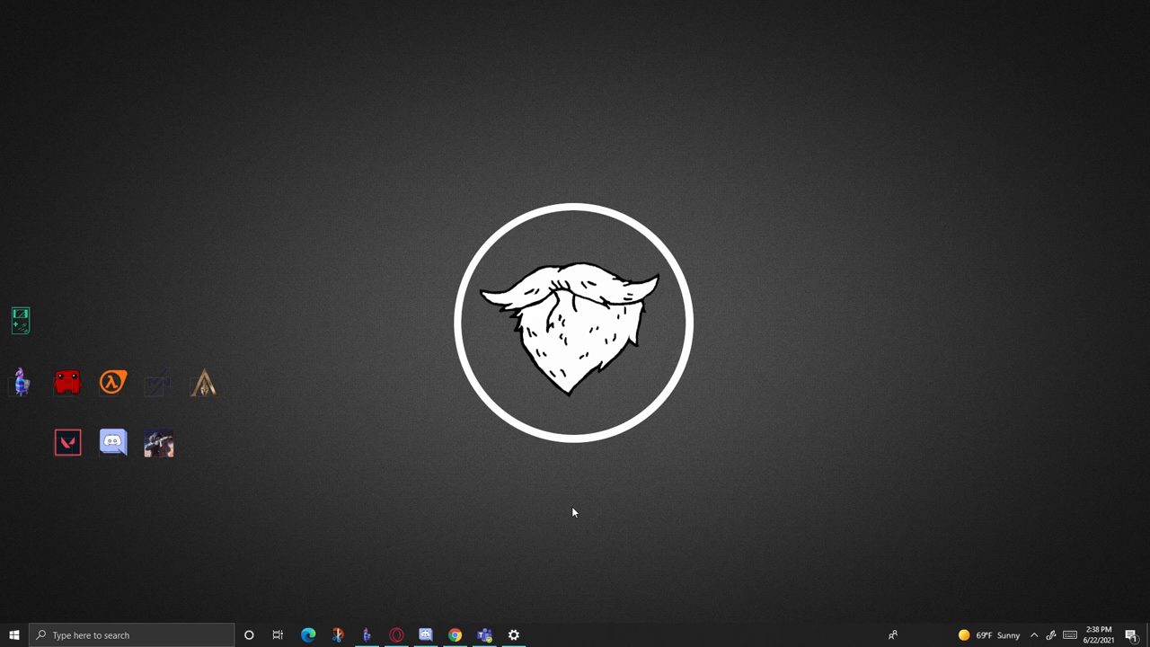
mouse_move(614, 589)
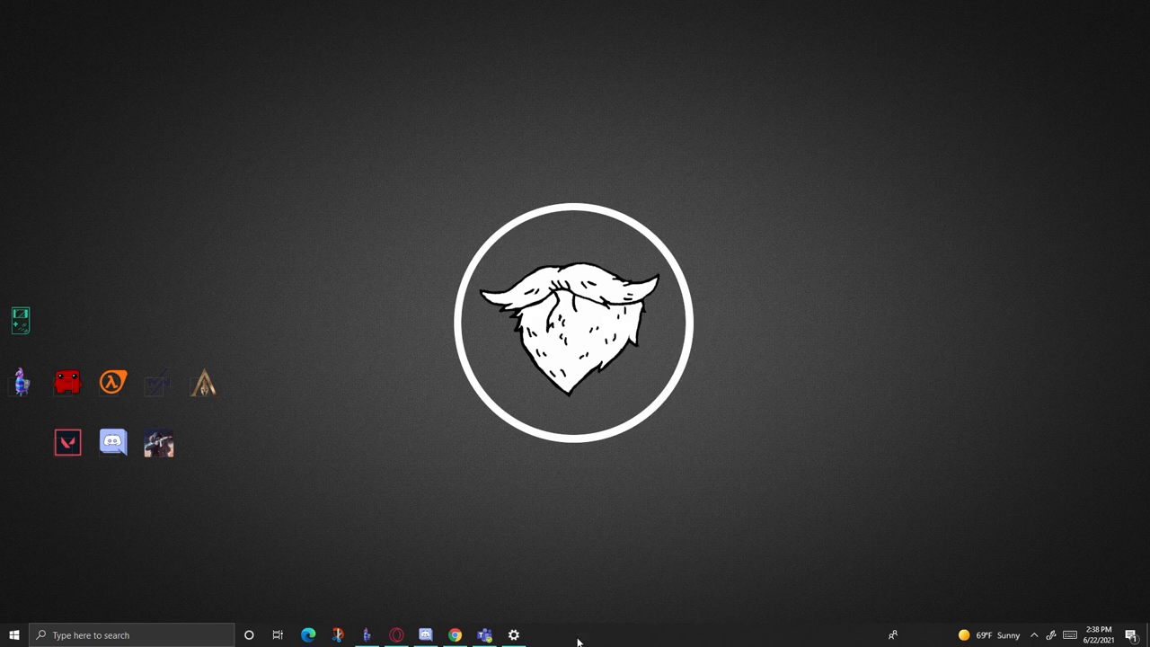
Step: Hide the search box and remove Cortana, Task View, Ink Workspace and touch keyboard buttons via the taskbar menu
right_click(578, 636)
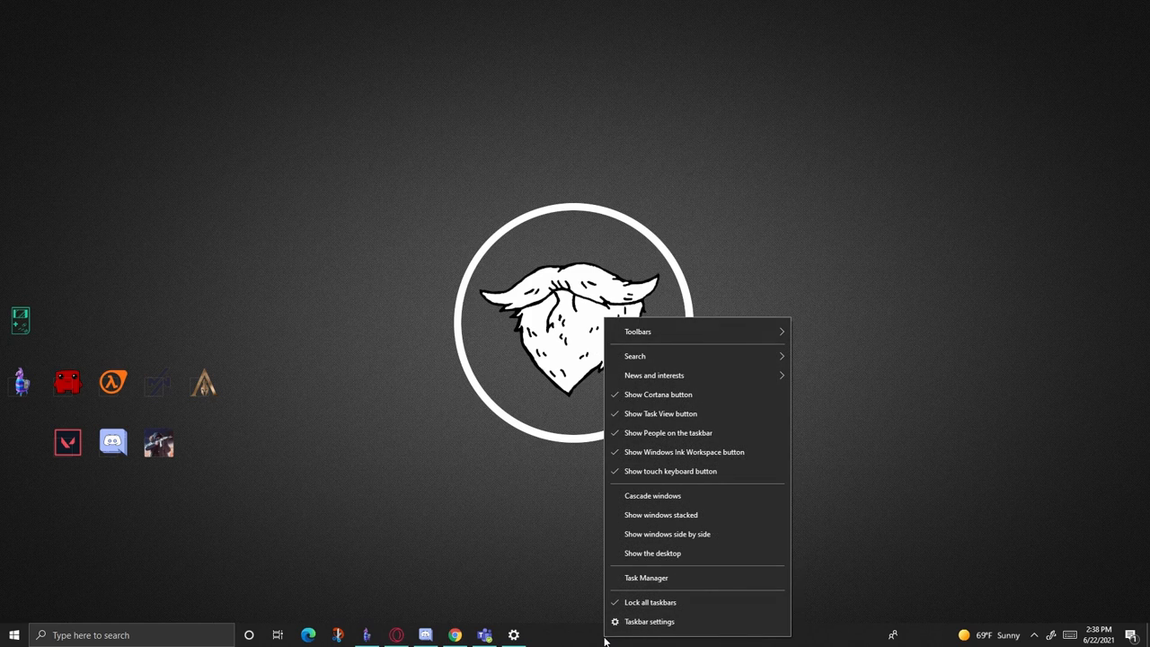
click(760, 571)
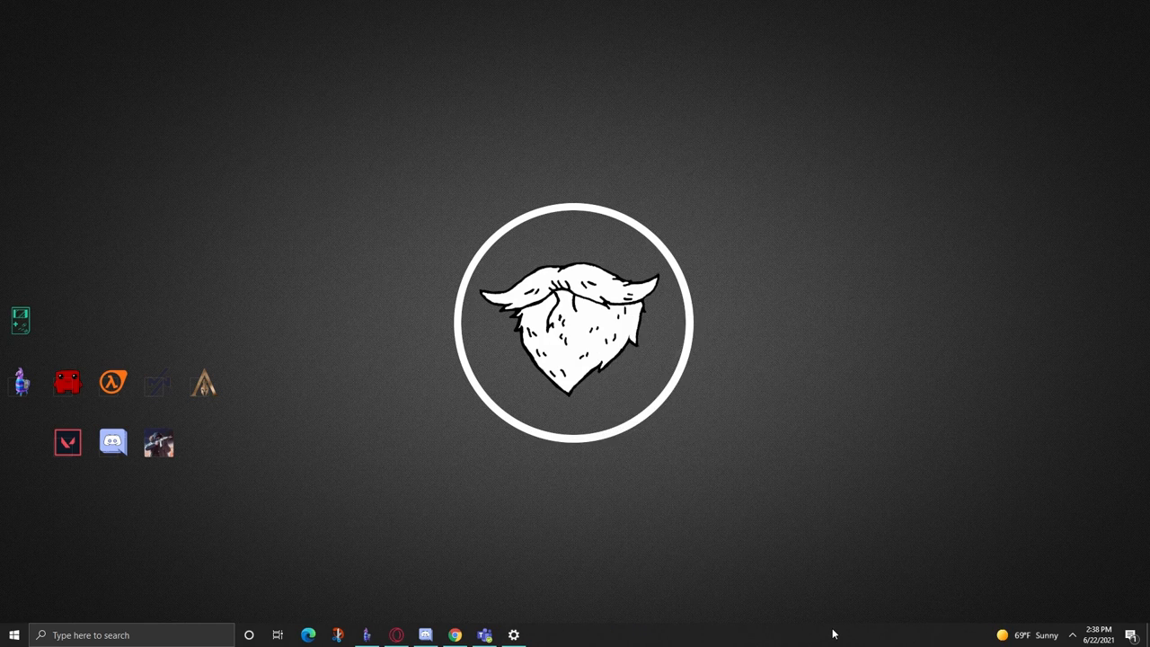
mouse_move(841, 433)
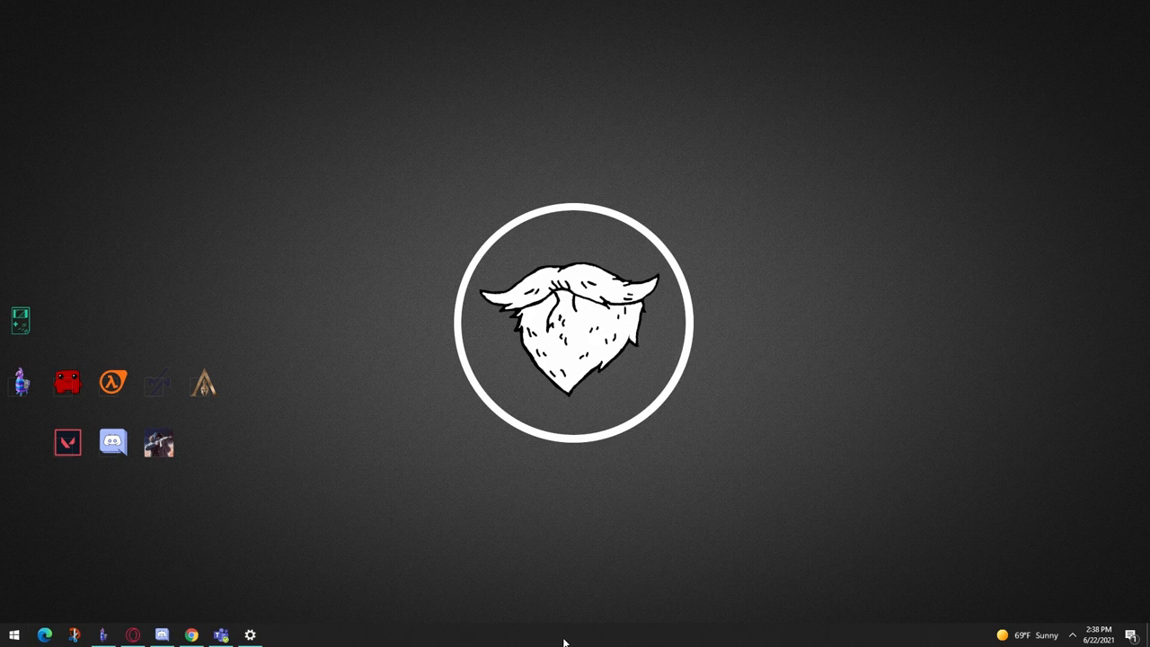
Step: Set News and interests to Turn off so the weather feed leaves the taskbar
right_click(564, 634)
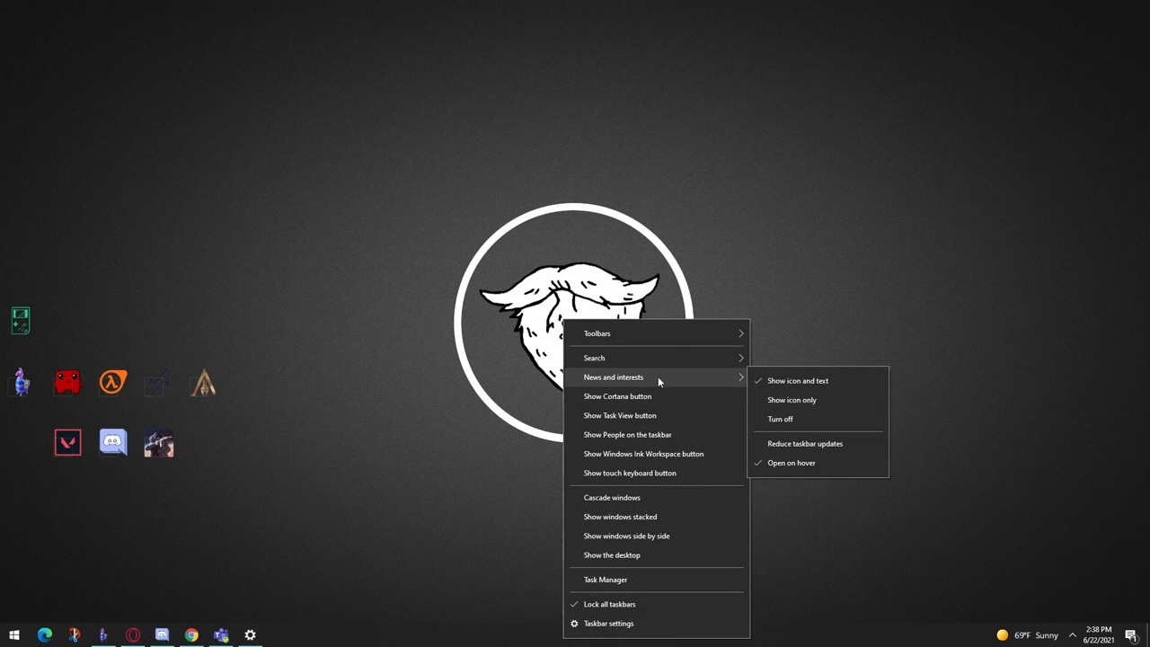
click(780, 418)
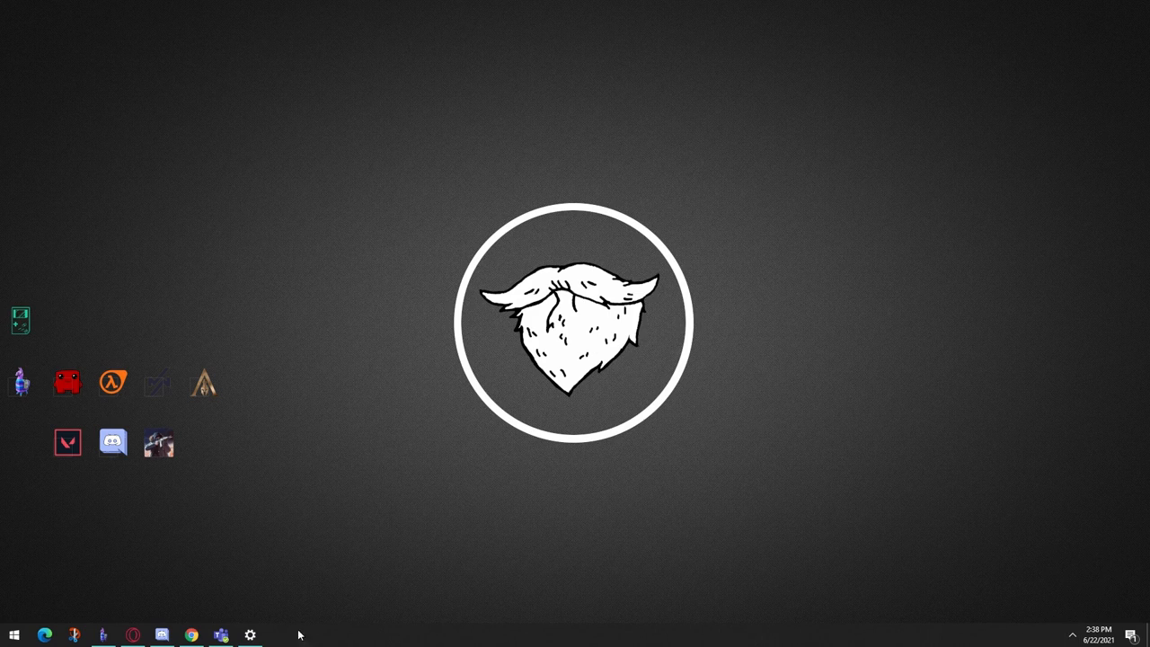
mouse_move(205, 555)
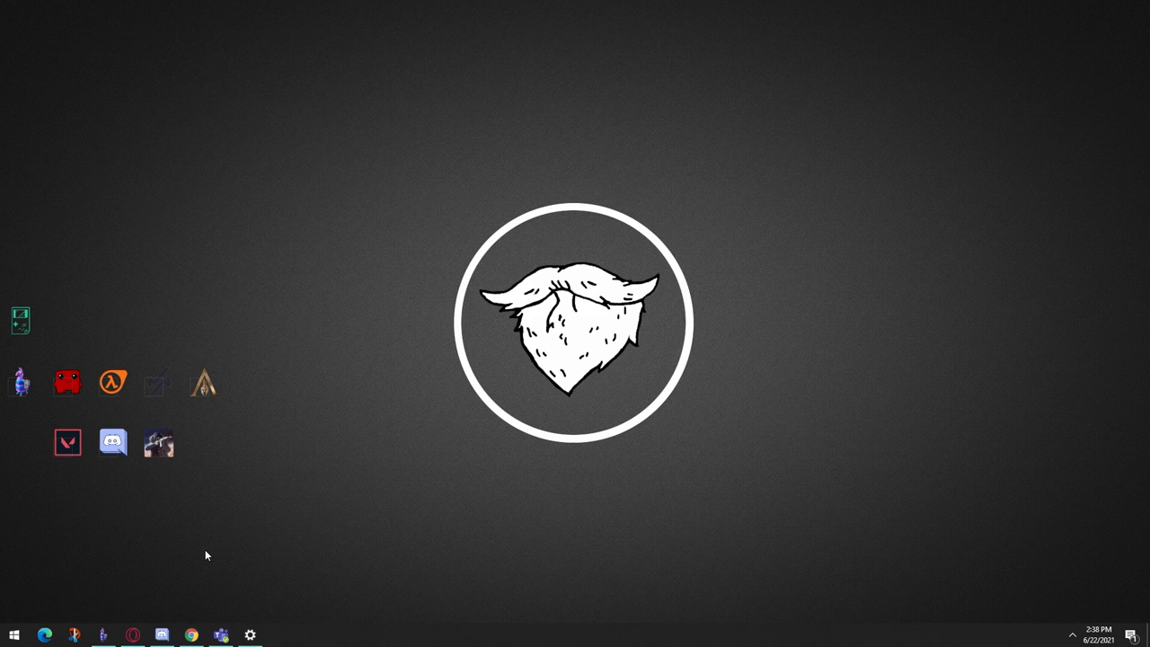
mouse_move(215, 553)
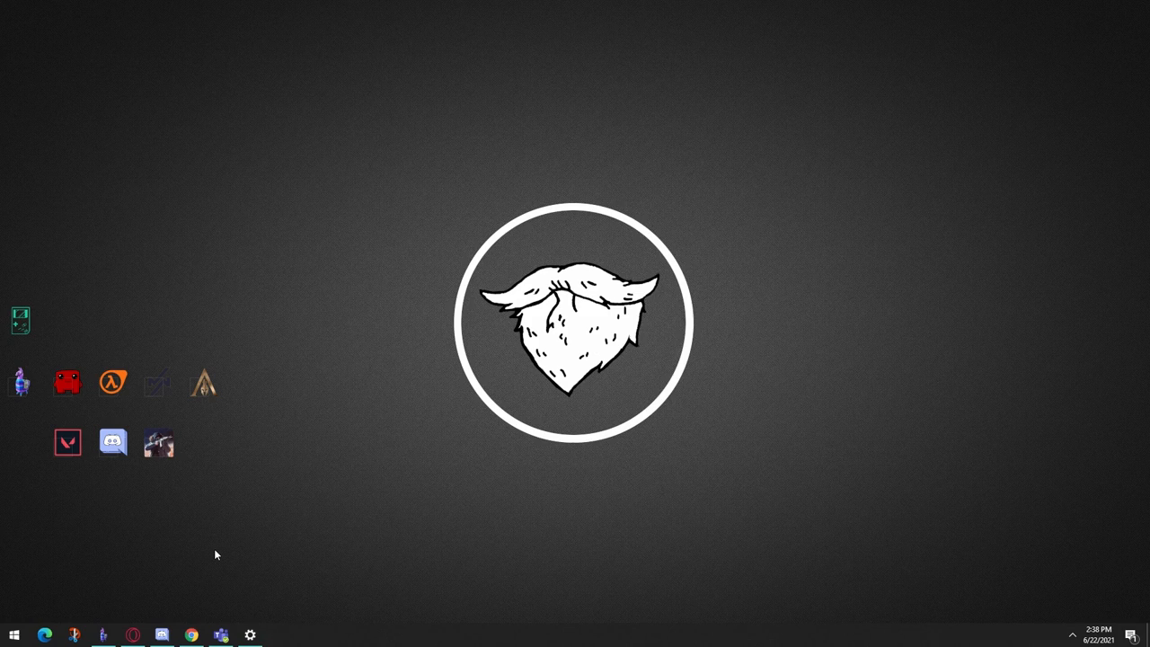
mouse_move(794, 633)
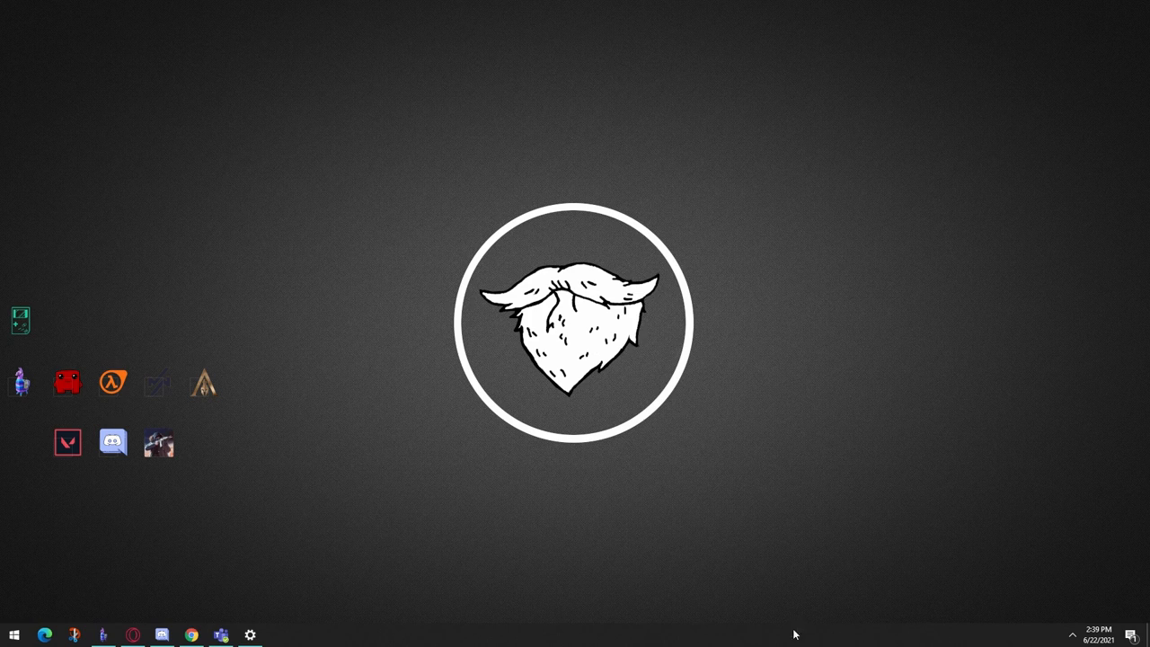
mouse_move(365, 636)
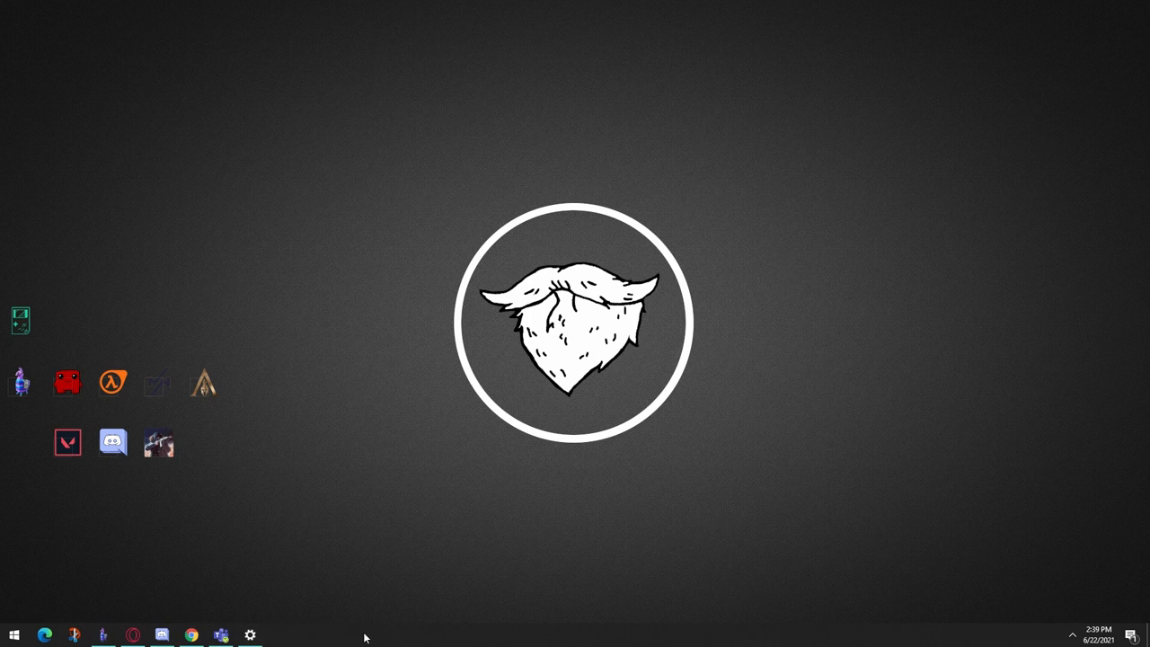
Step: In Taskbar settings, switch on Automatically hide in desktop mode and Use small taskbar buttons
right_click(363, 636)
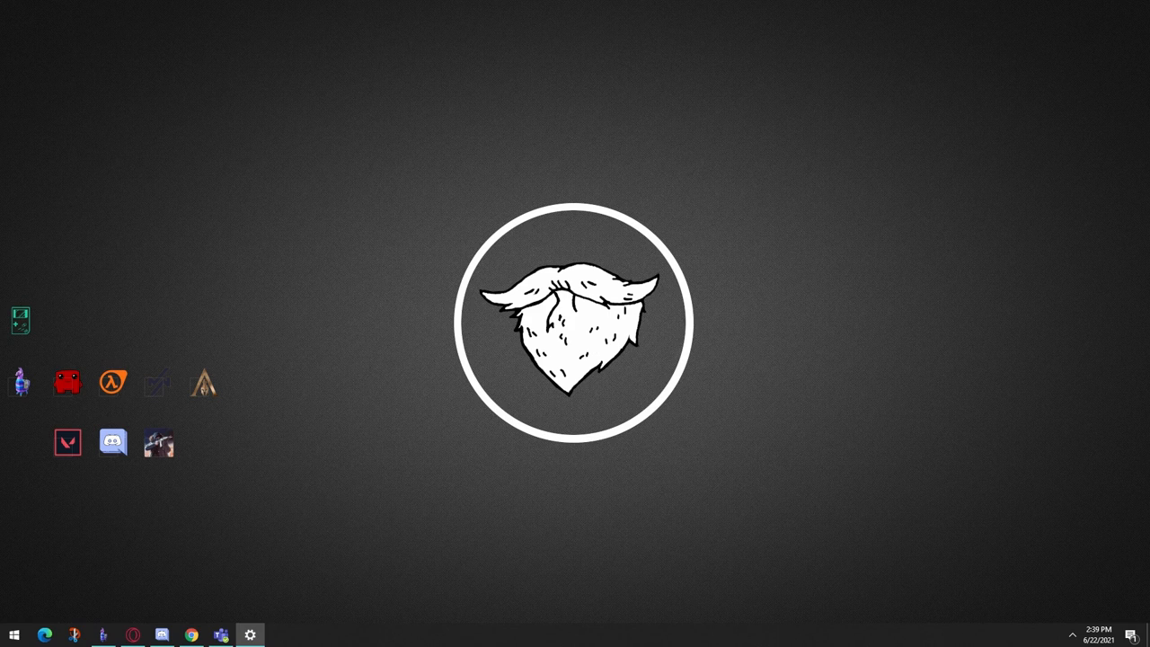
click(250, 636)
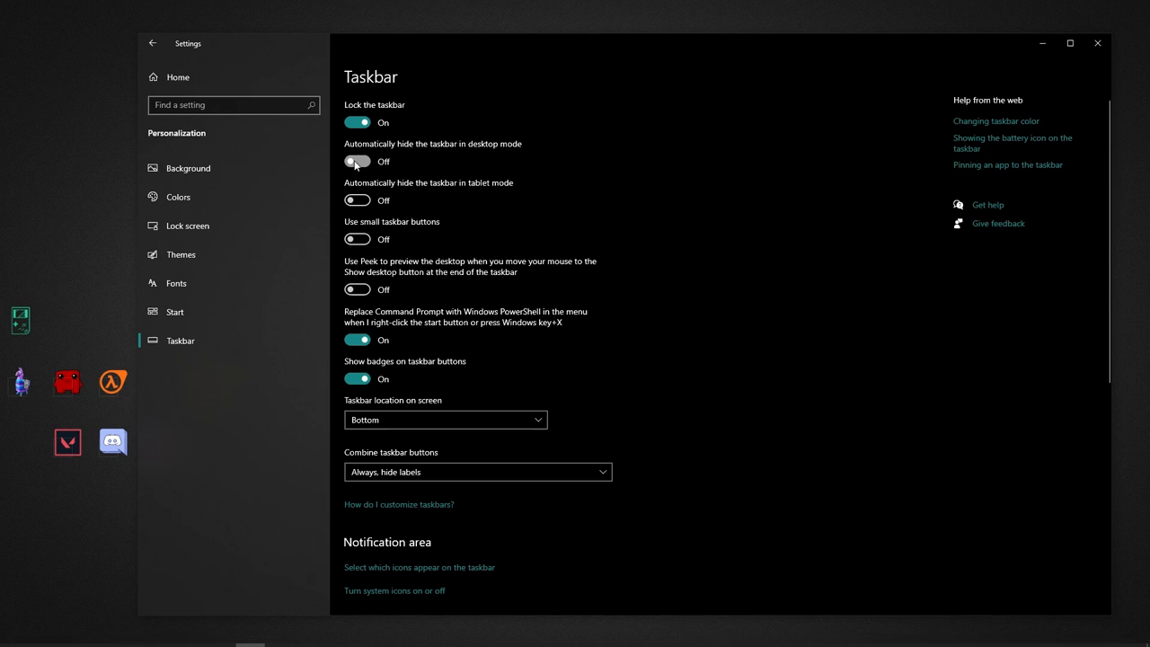
click(355, 162)
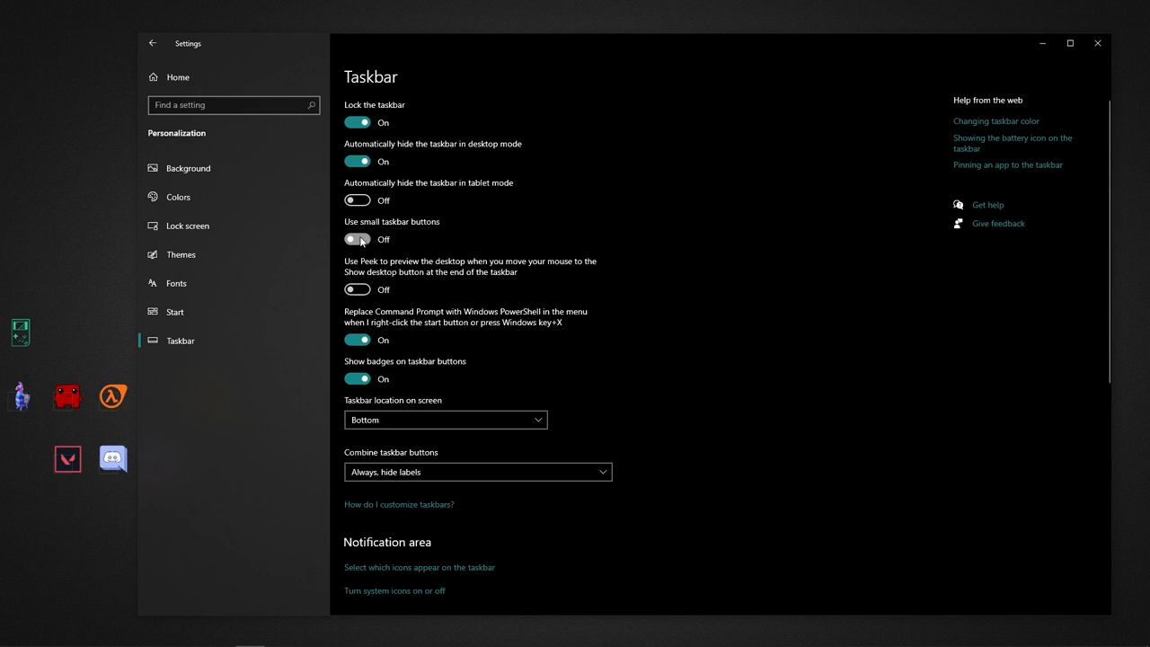
click(356, 239)
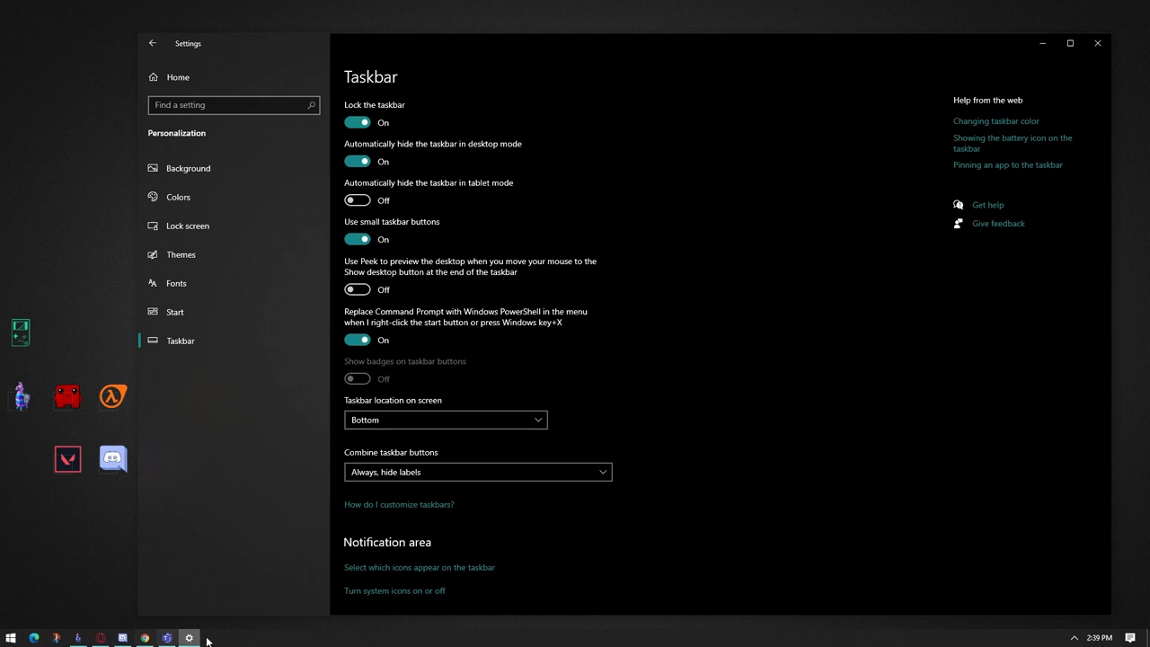
mouse_move(284, 639)
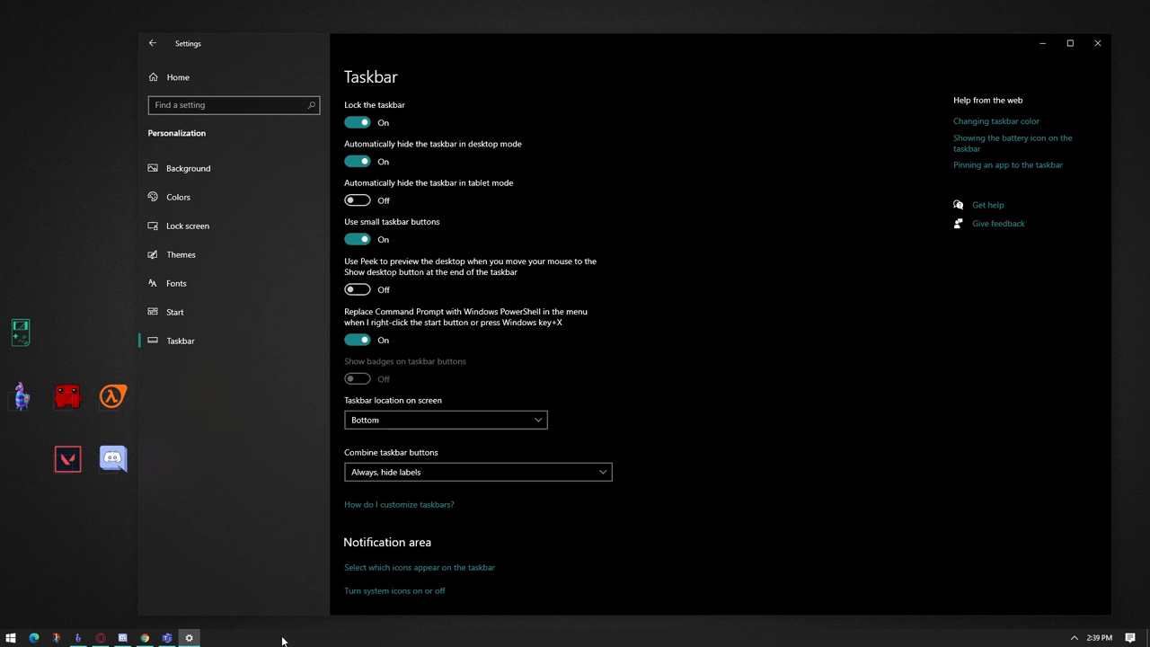
mouse_move(1042, 43)
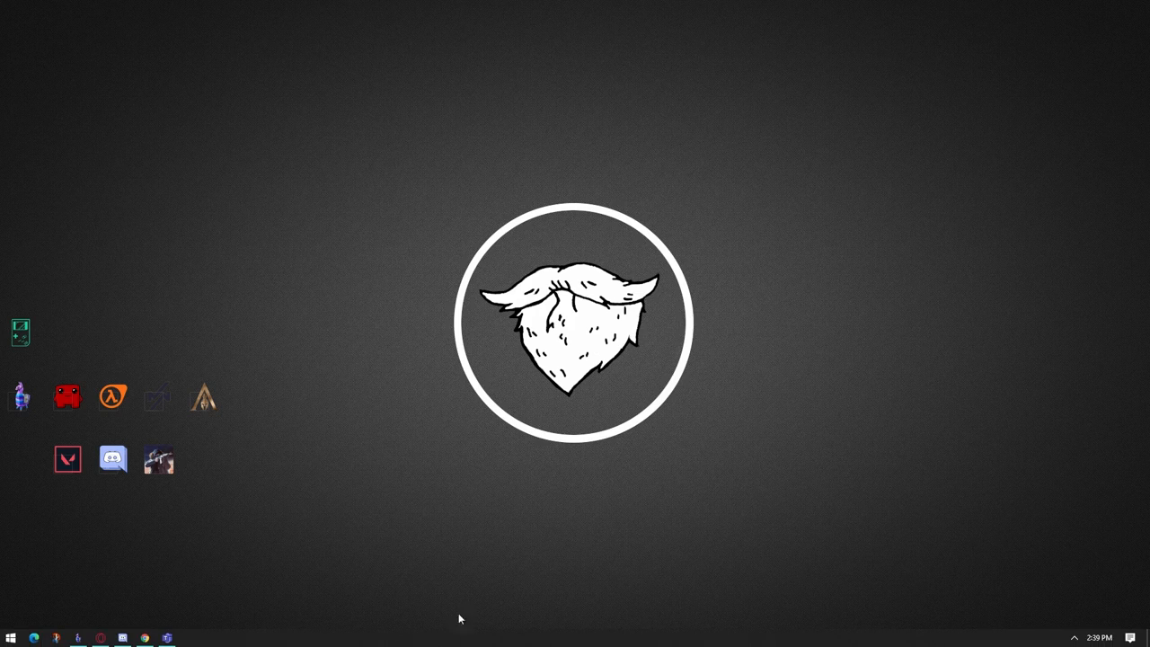
mouse_move(298, 535)
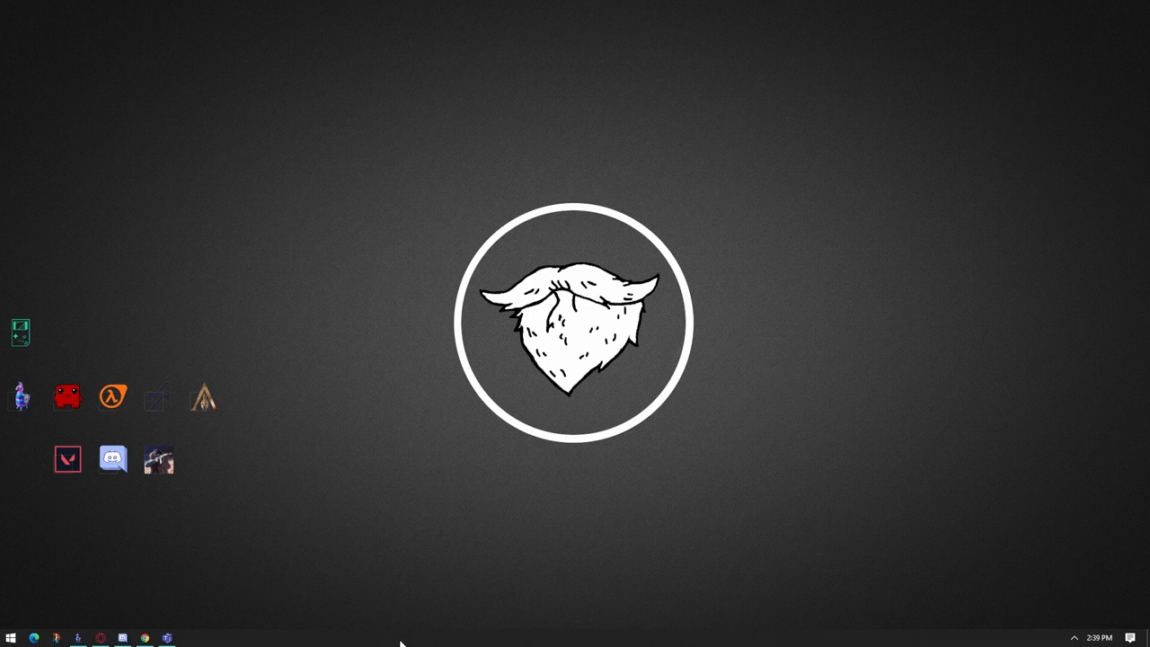
mouse_move(223, 532)
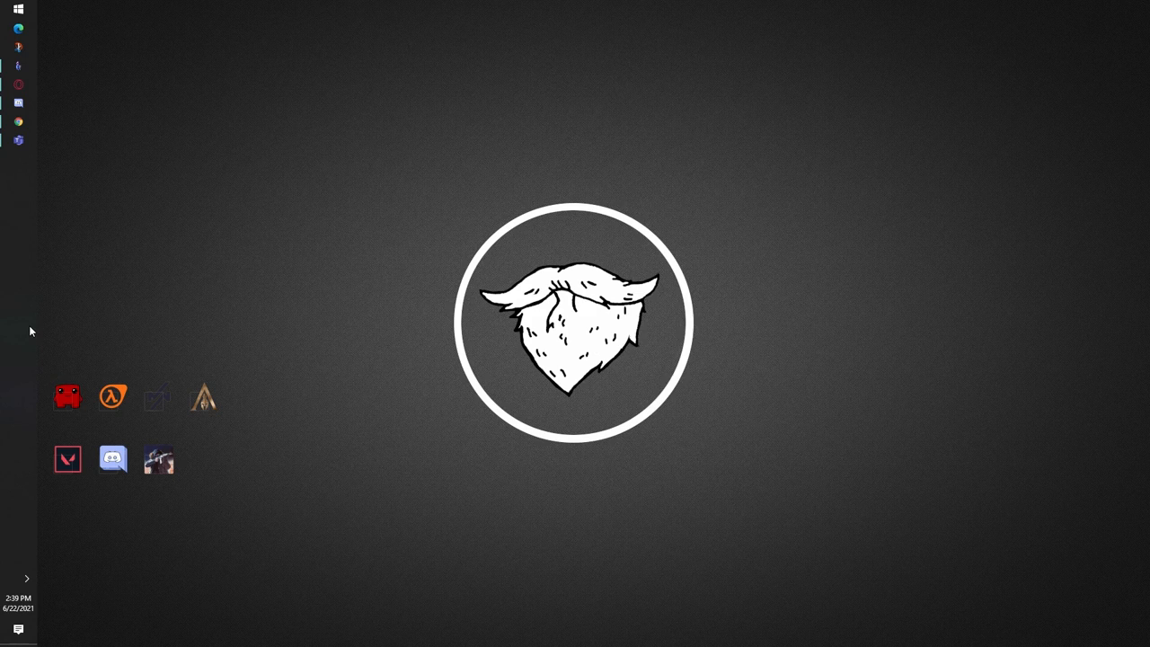
mouse_move(12, 271)
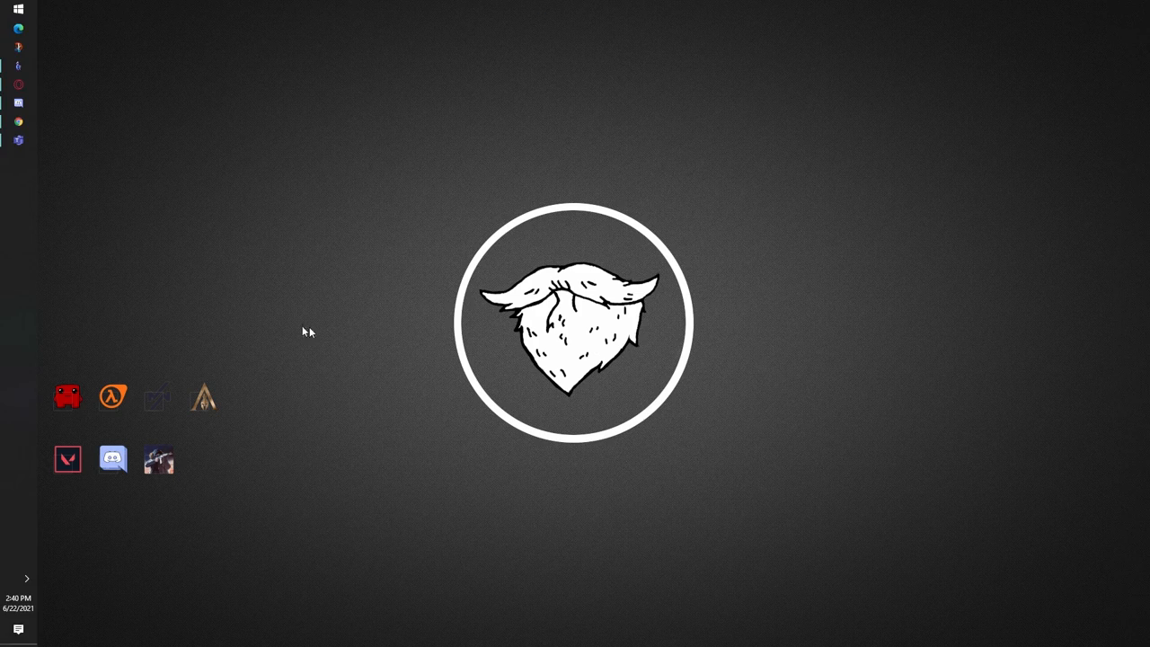
mouse_move(239, 302)
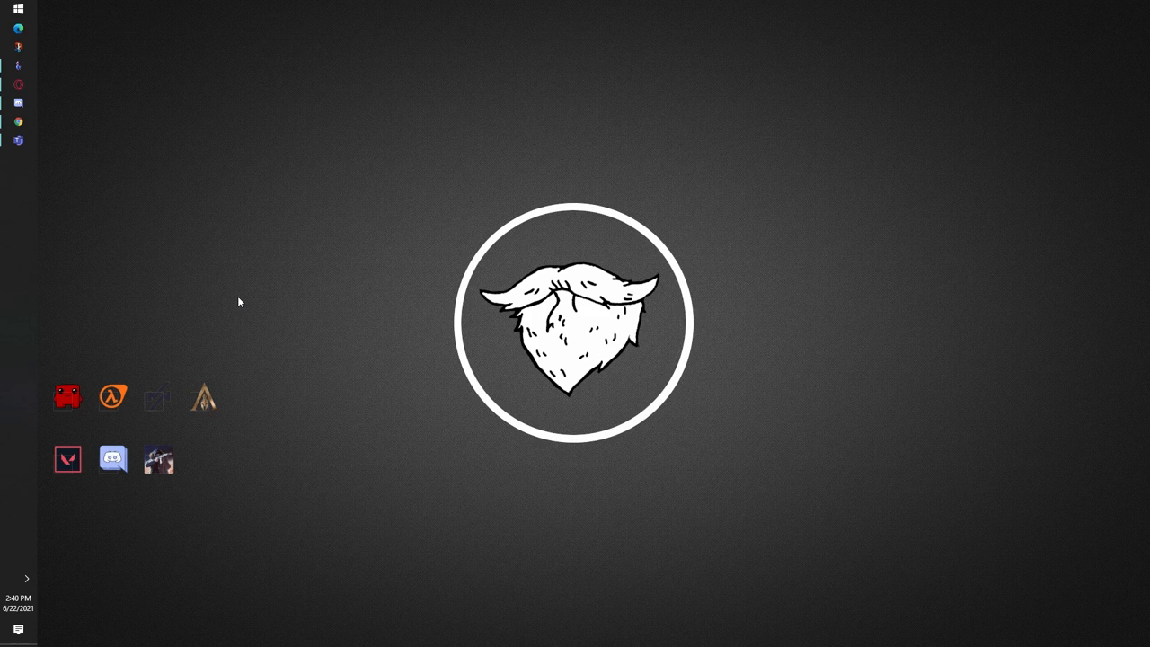
mouse_move(40, 162)
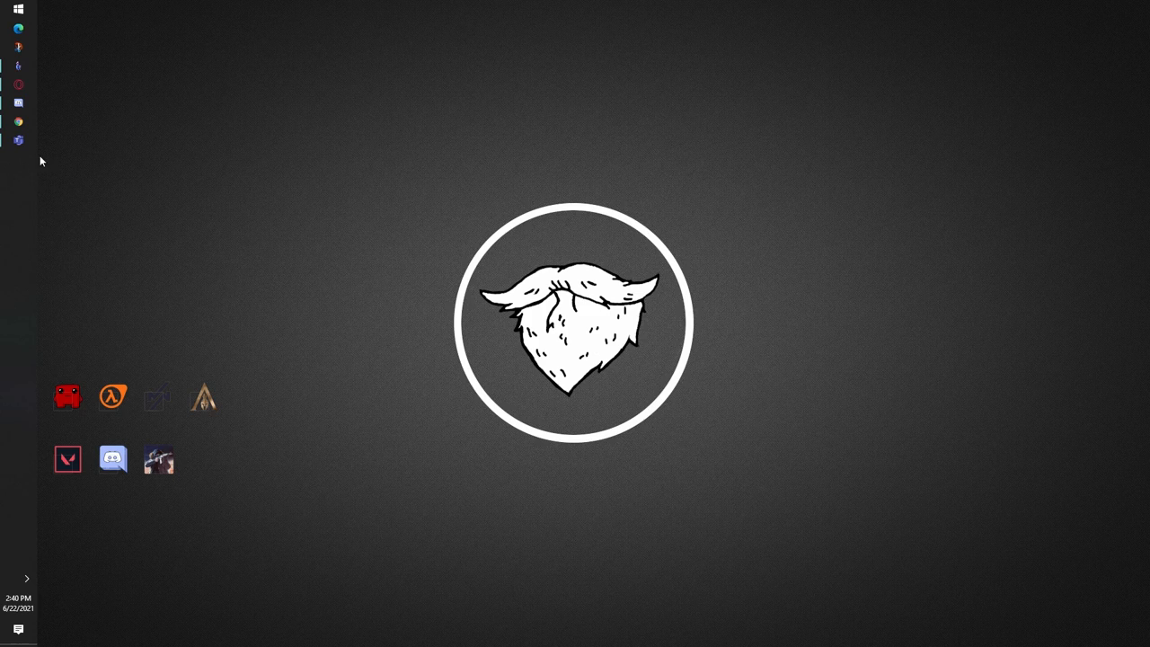
mouse_move(31, 183)
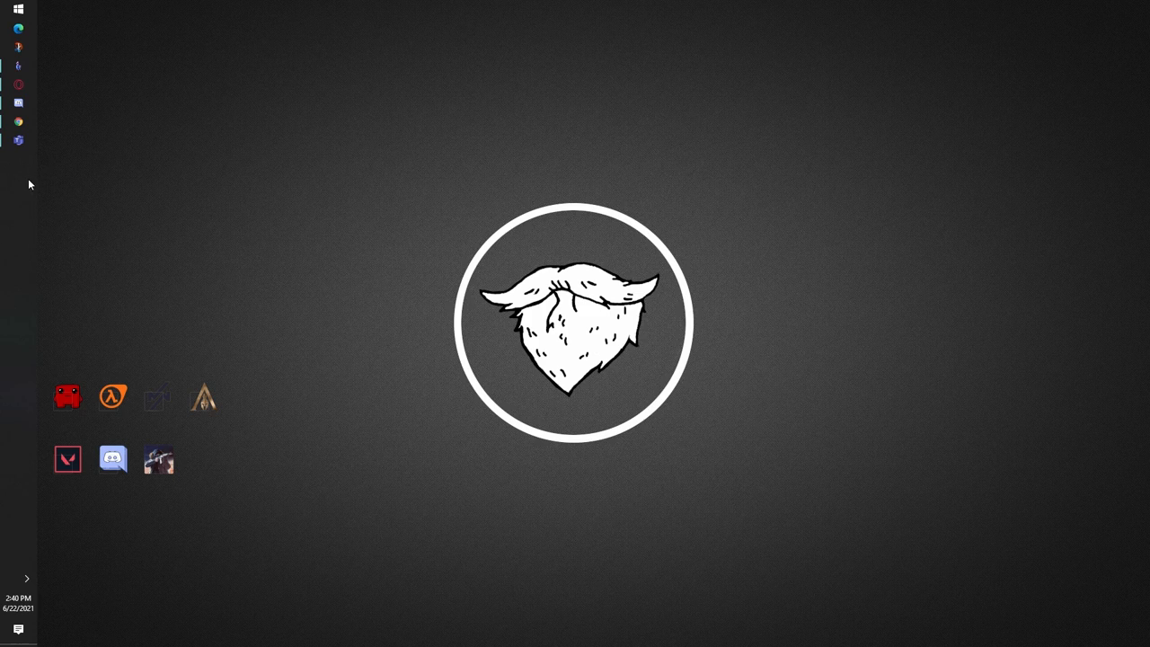
mouse_move(65, 196)
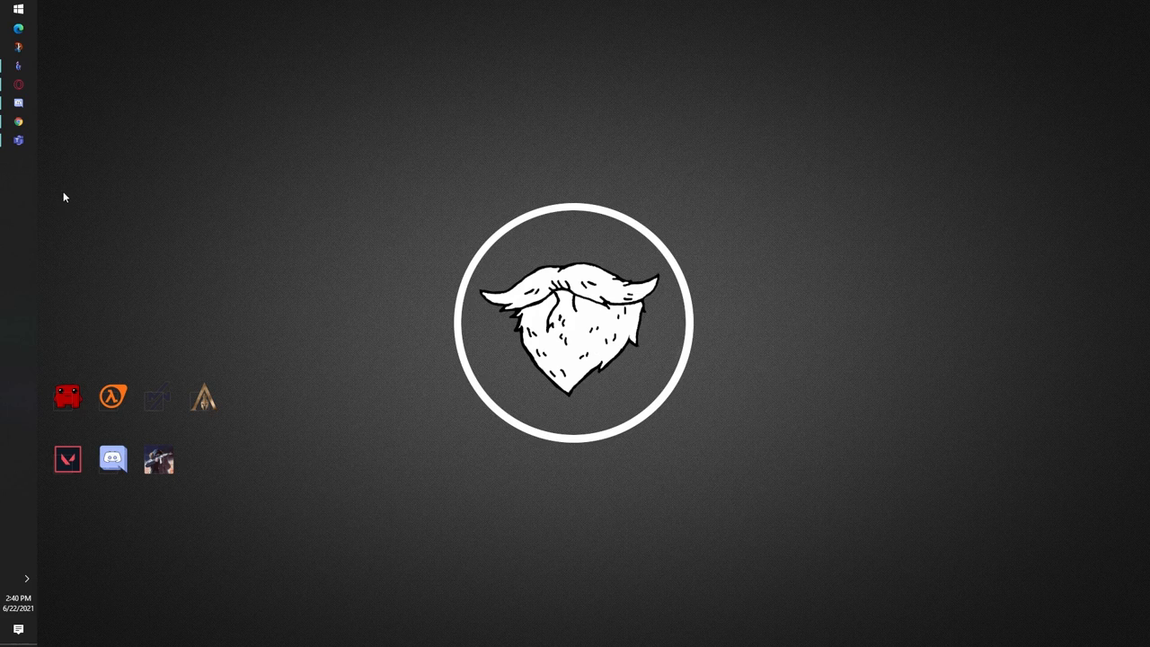
mouse_move(54, 212)
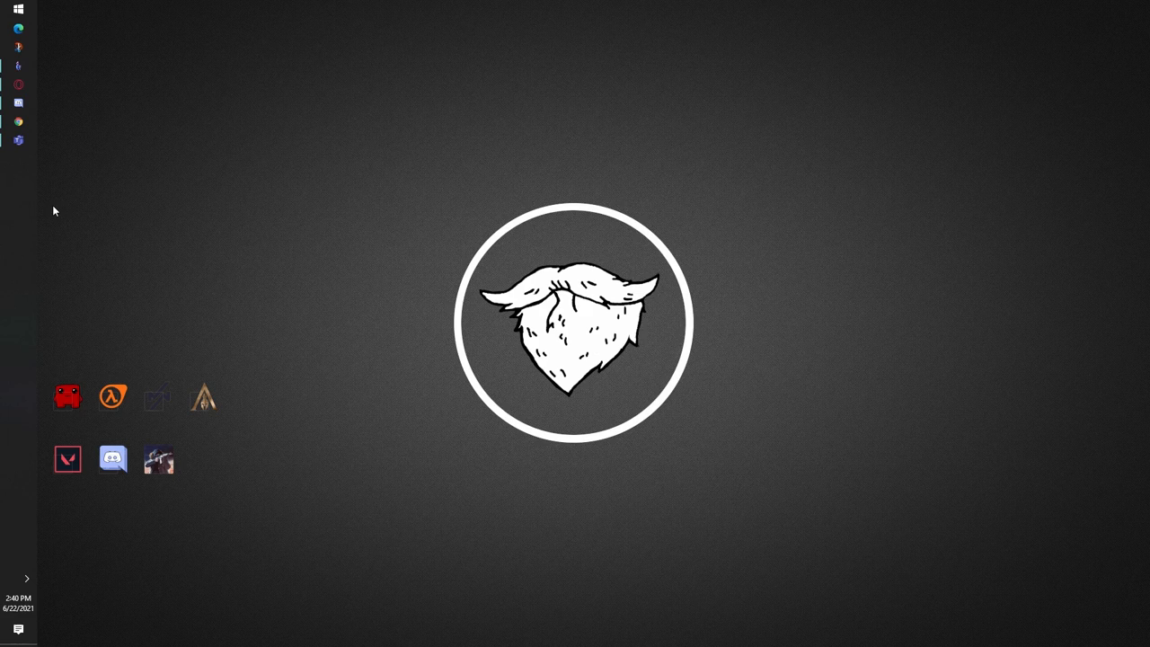
mouse_move(195, 240)
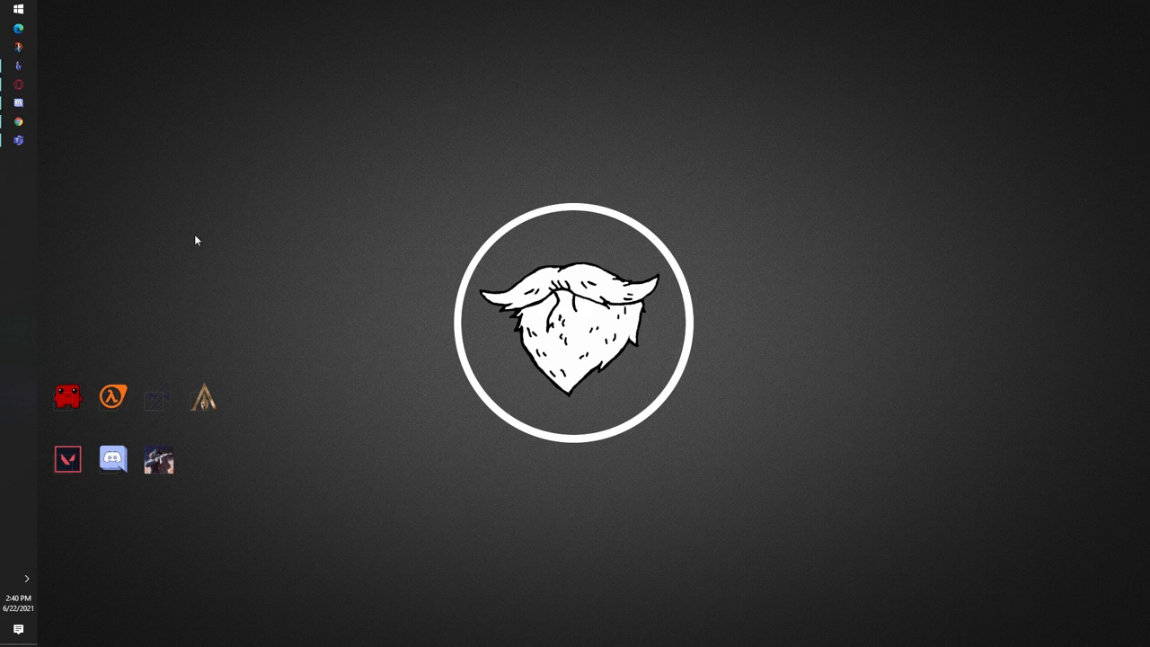